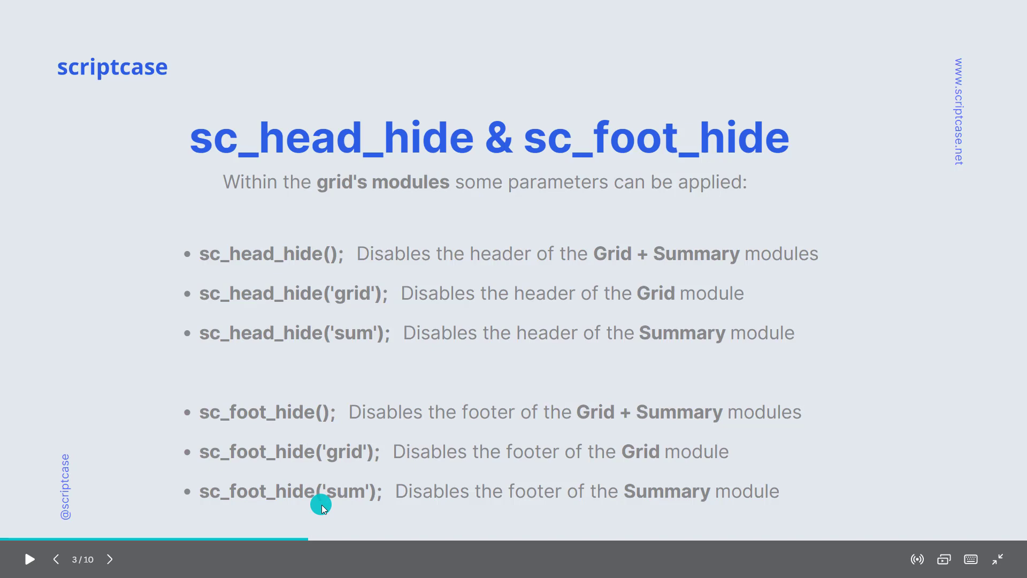
mouse_move(352, 432)
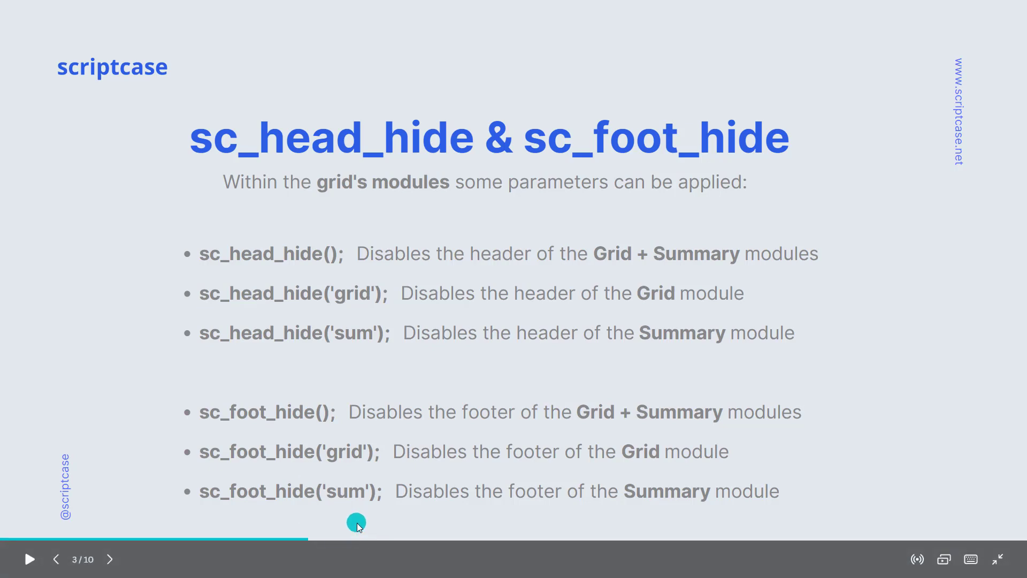
mouse_move(700, 519)
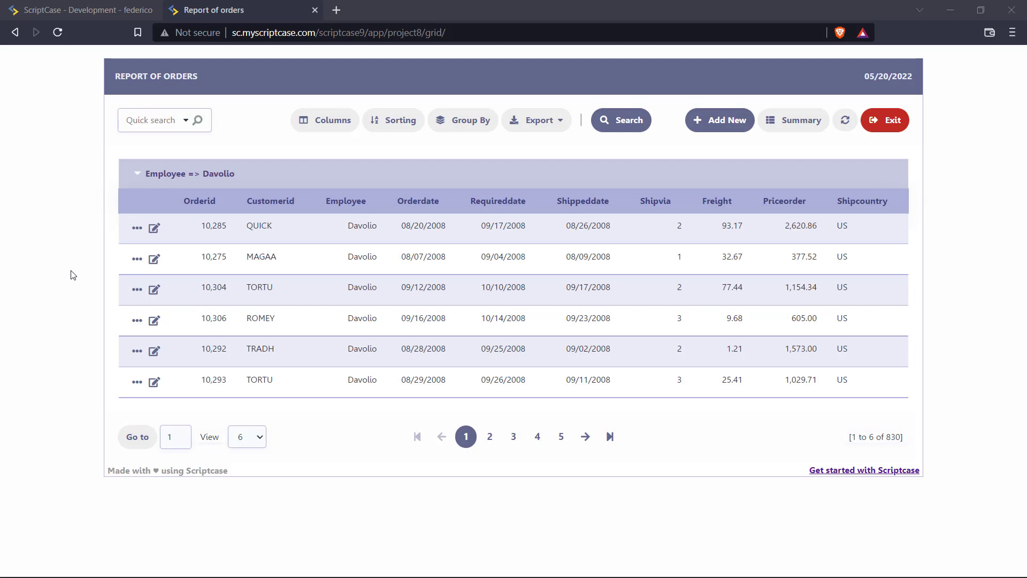
mouse_move(81, 218)
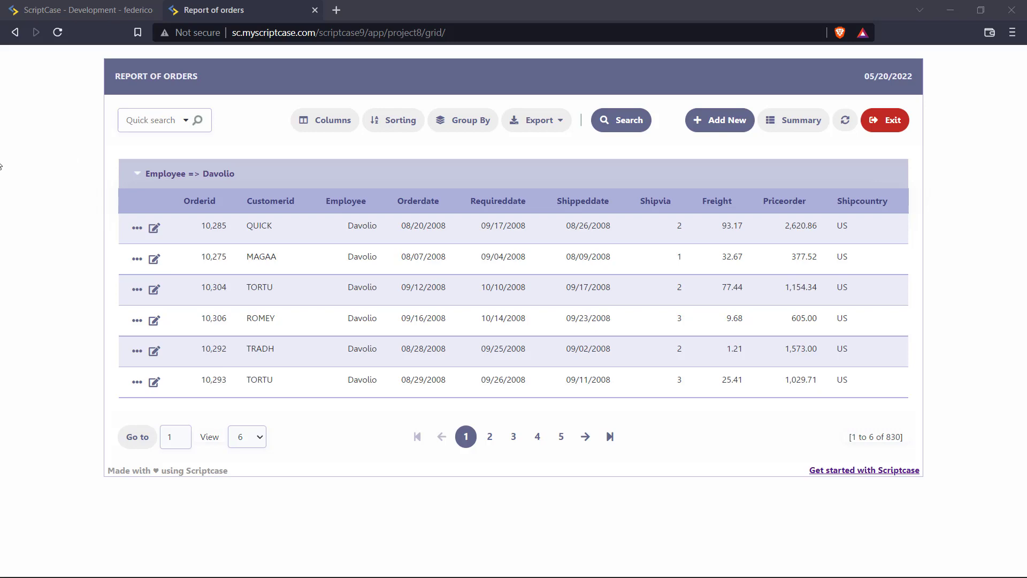
mouse_move(864, 470)
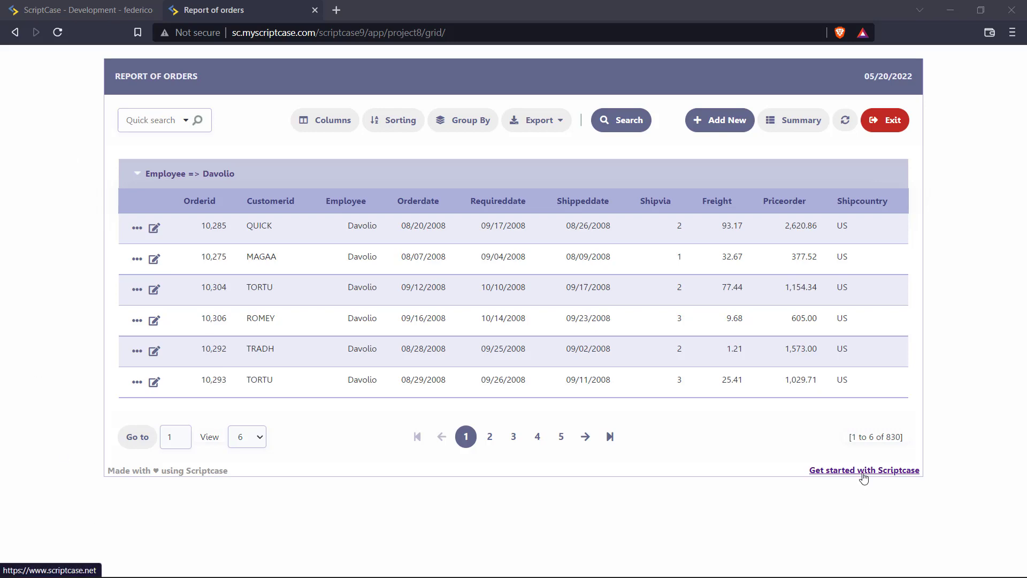
Visit the report's Scriptcase website link, then switch the orders report to its summary view.
click(864, 470)
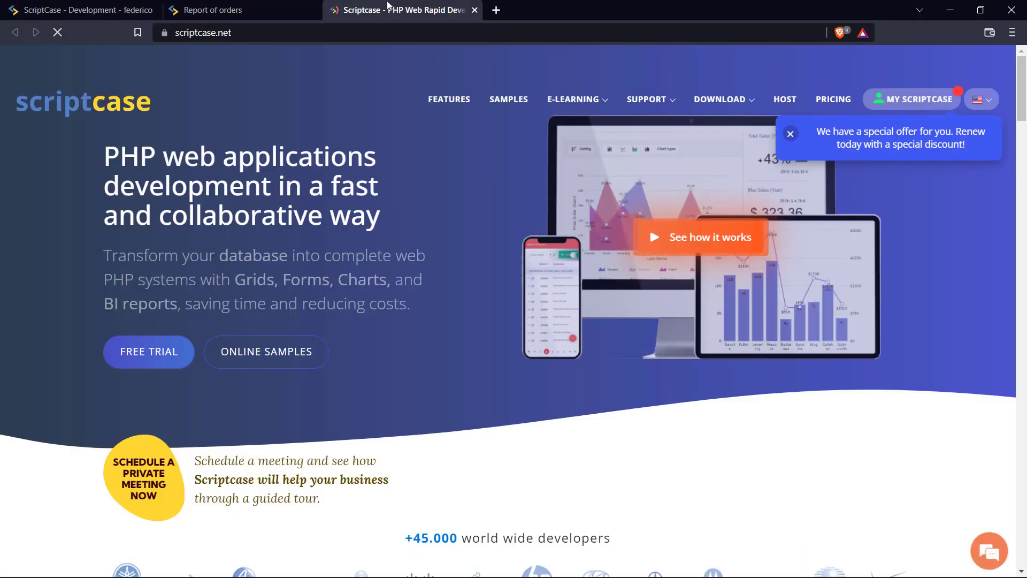
click(216, 10)
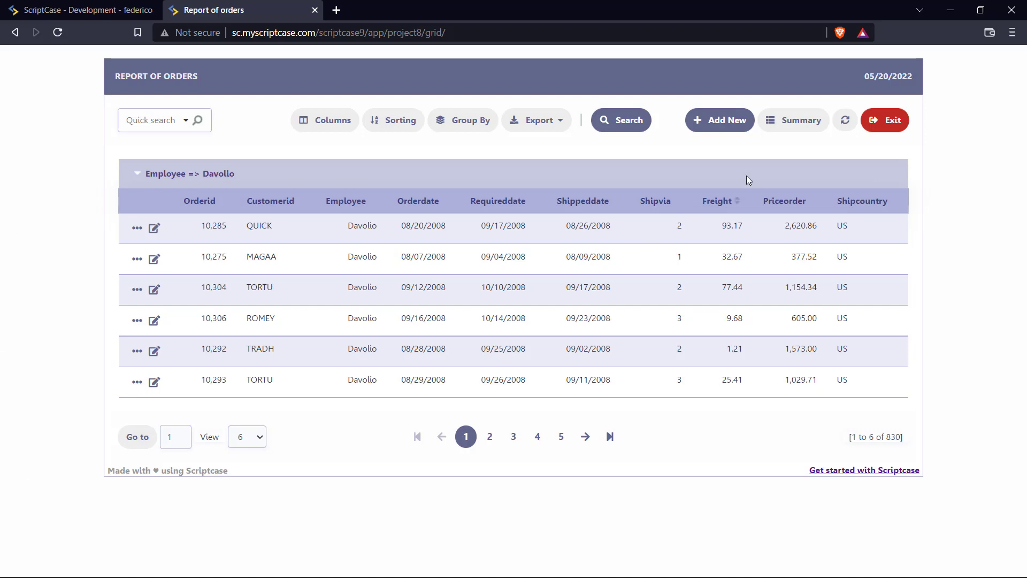
click(794, 120)
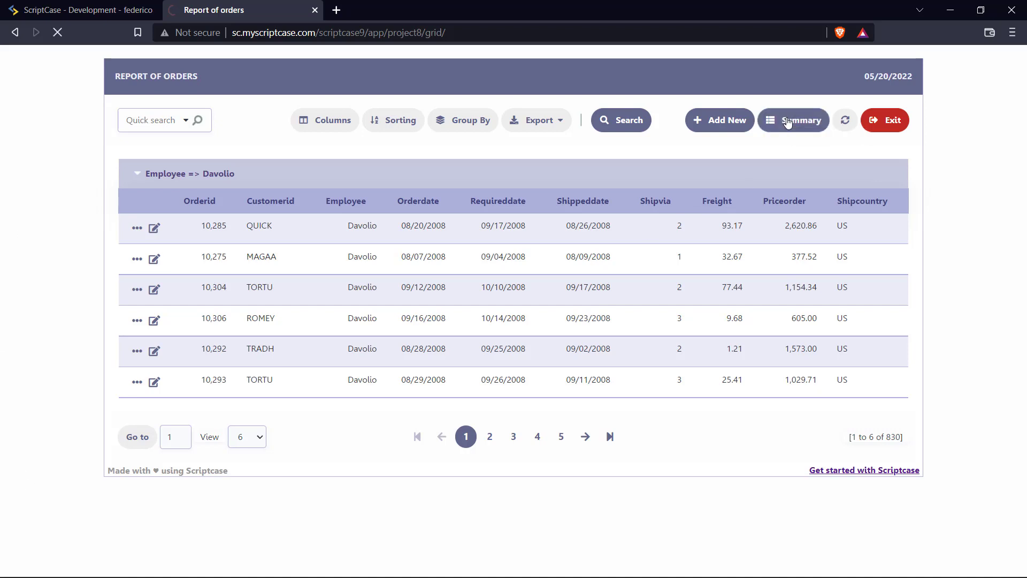
click(793, 120)
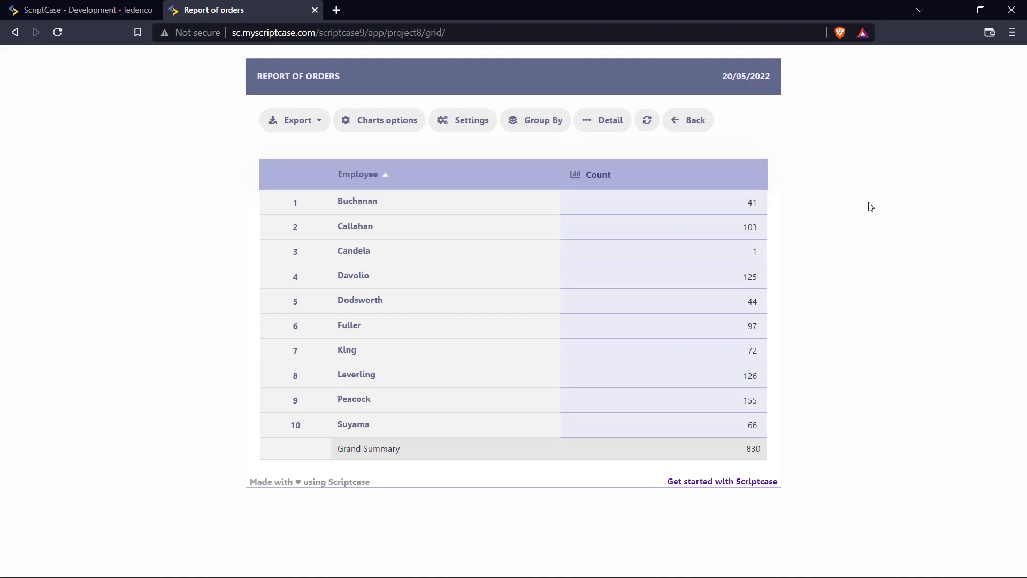
mouse_move(233, 71)
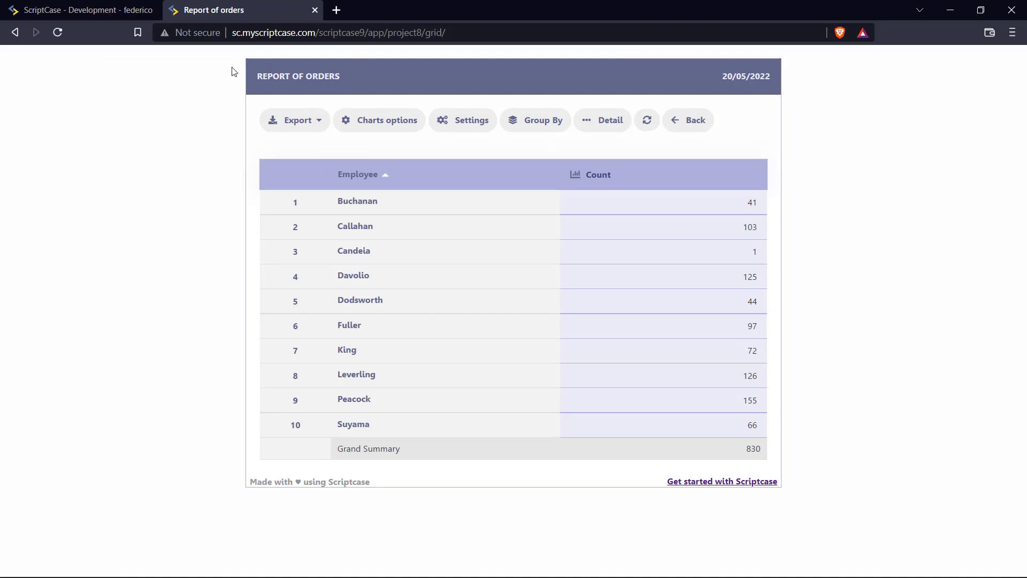
mouse_move(272, 72)
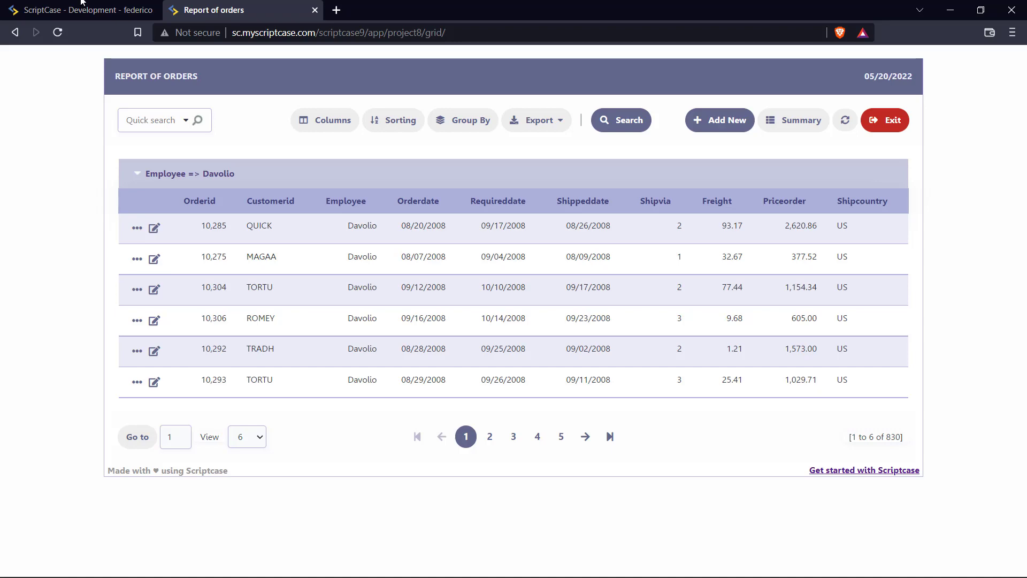
Return to the grid development environment and open the onScriptInit event editor.
click(78, 10)
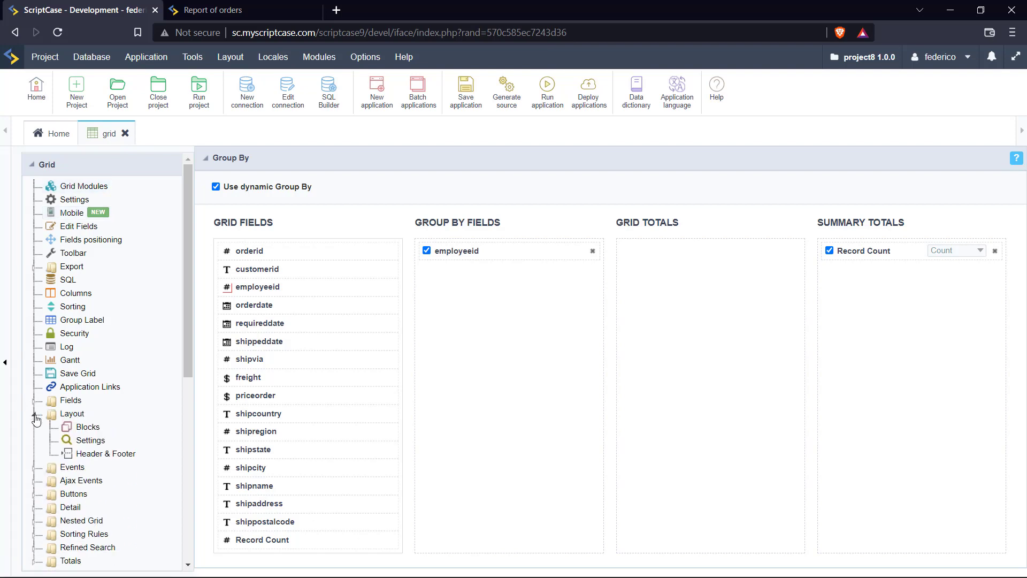
click(35, 427)
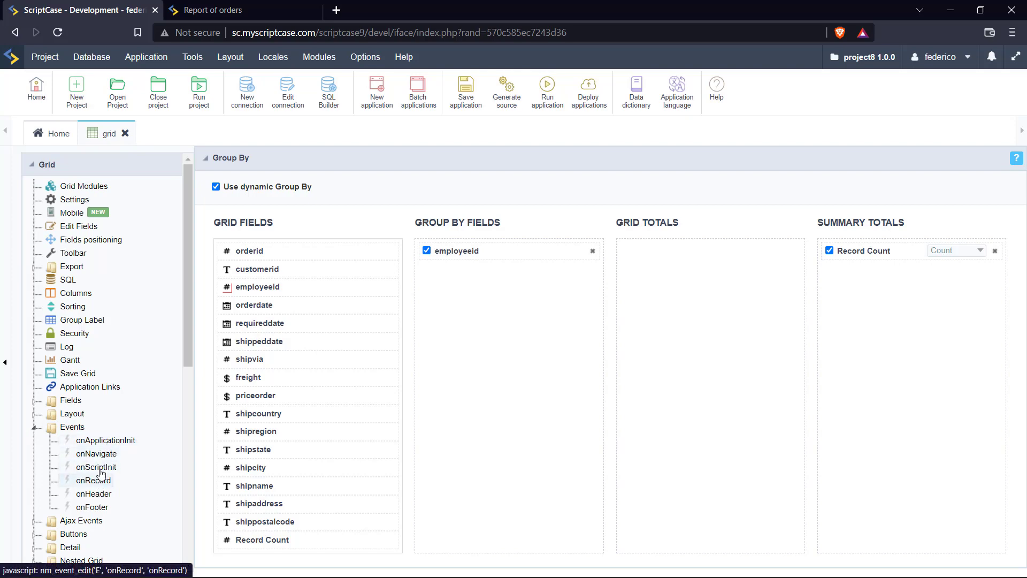
click(96, 467)
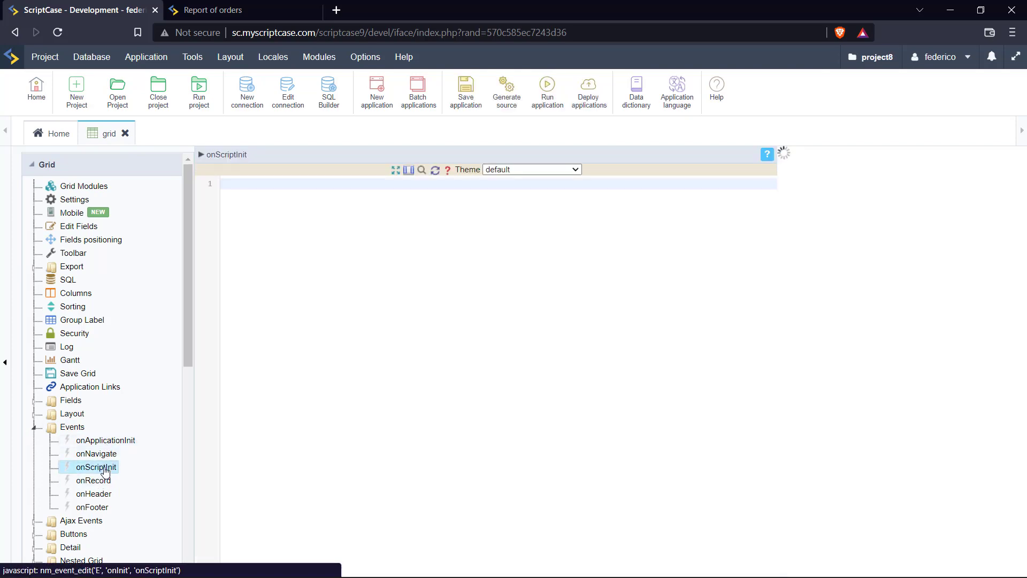
click(96, 466)
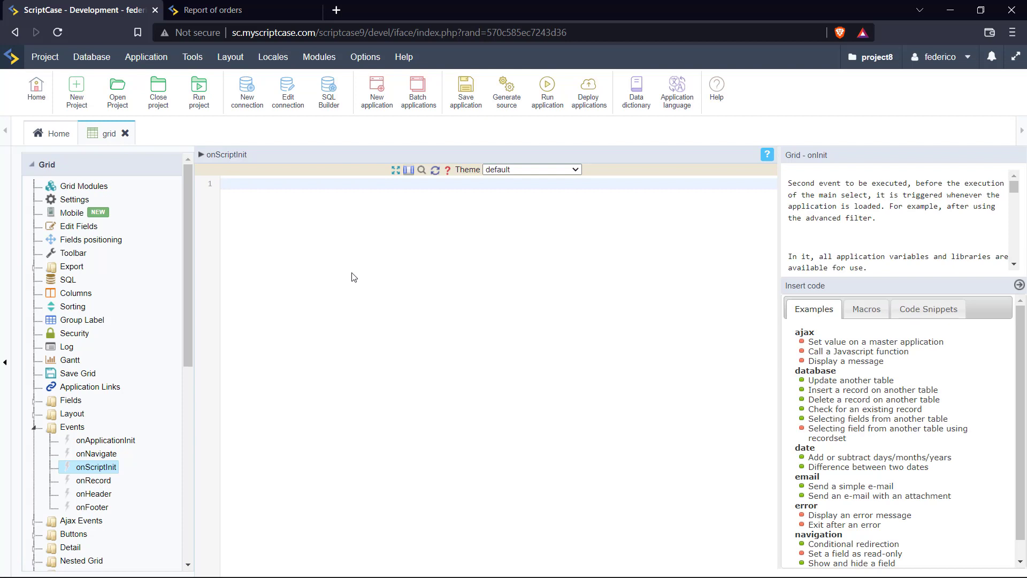
Write the line sc_head_hide(); in onScriptInit.
text(sc_)
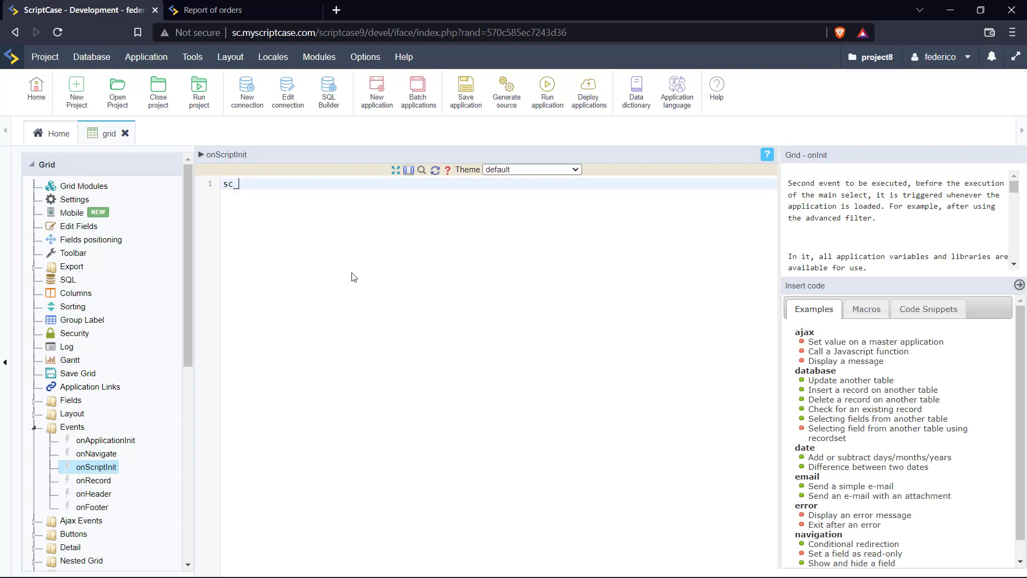
text(he)
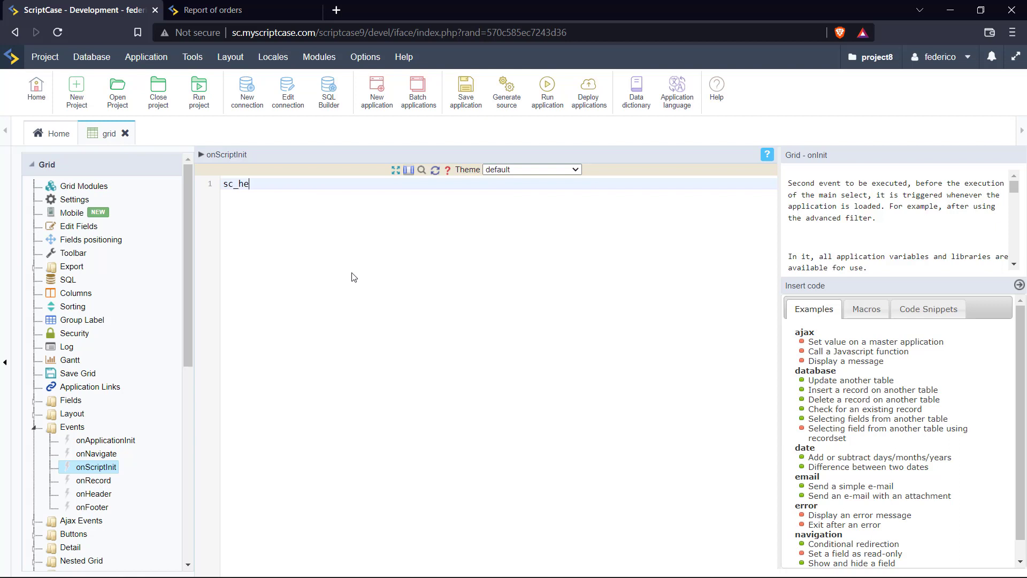
text(ad_hid)
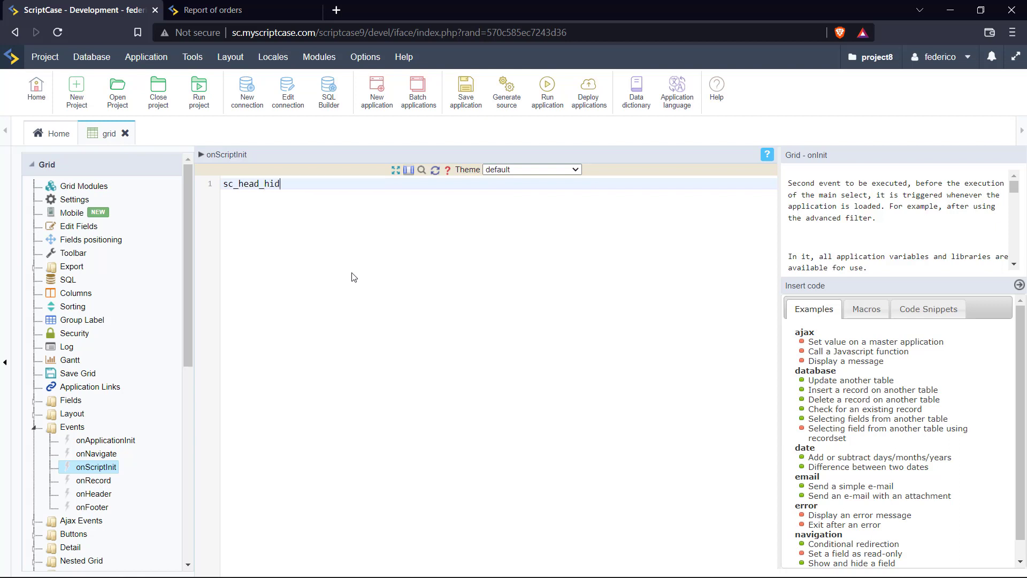
text(e())
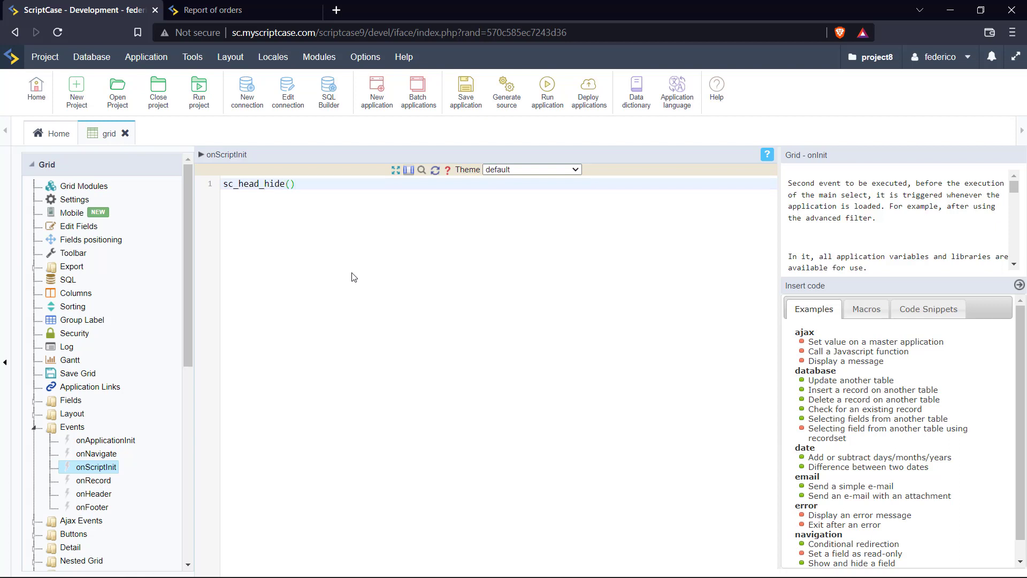
text(;)
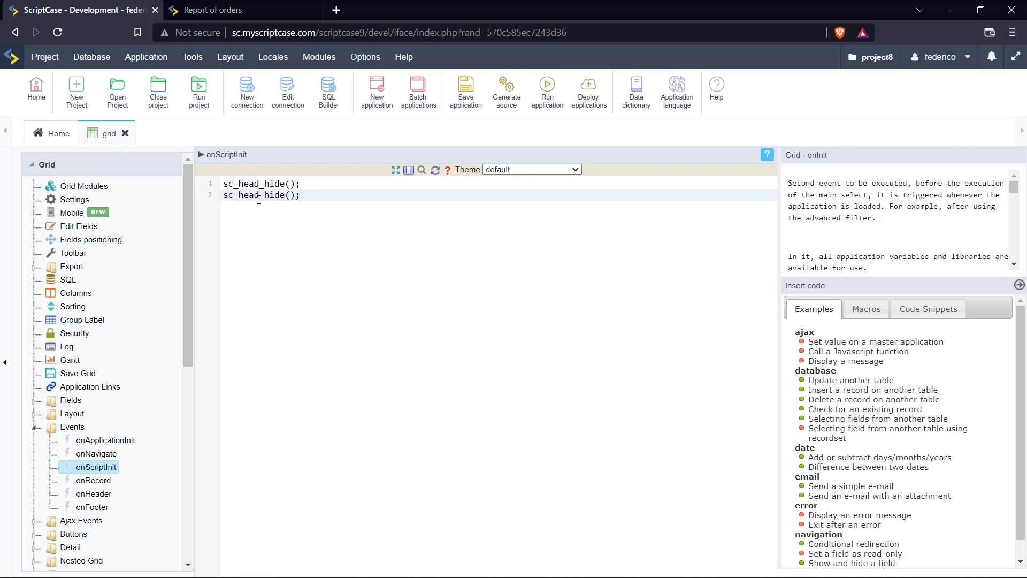
Change line two's 'head' to 'foot' so it reads sc_foot_hide(); and run the grid.
click(261, 195)
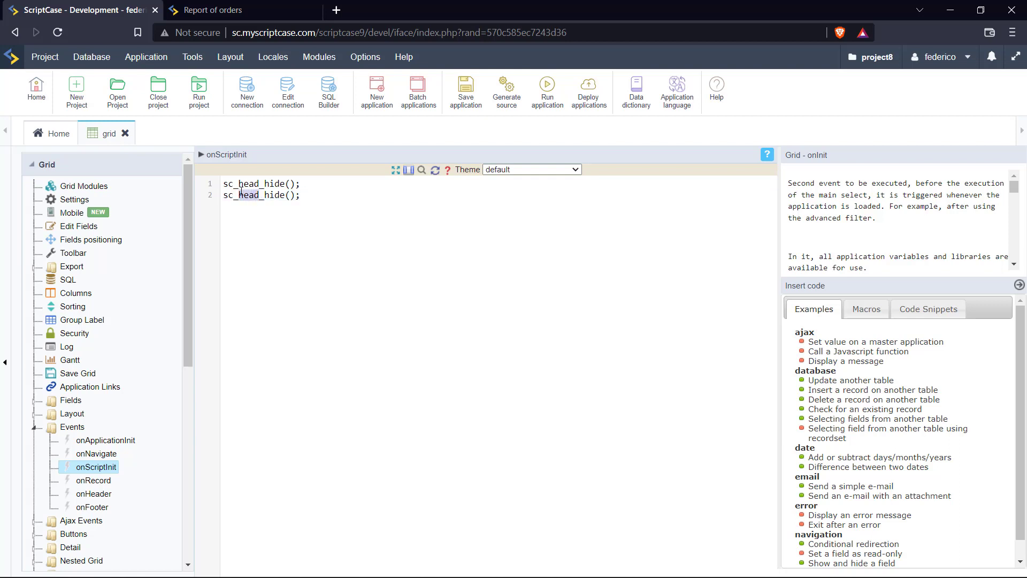
text(foot)
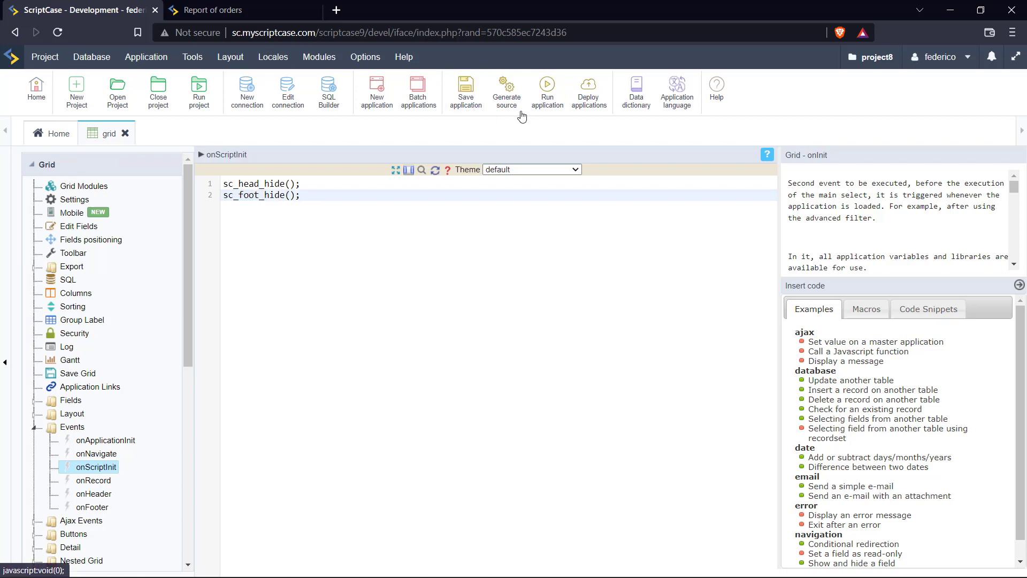
click(505, 90)
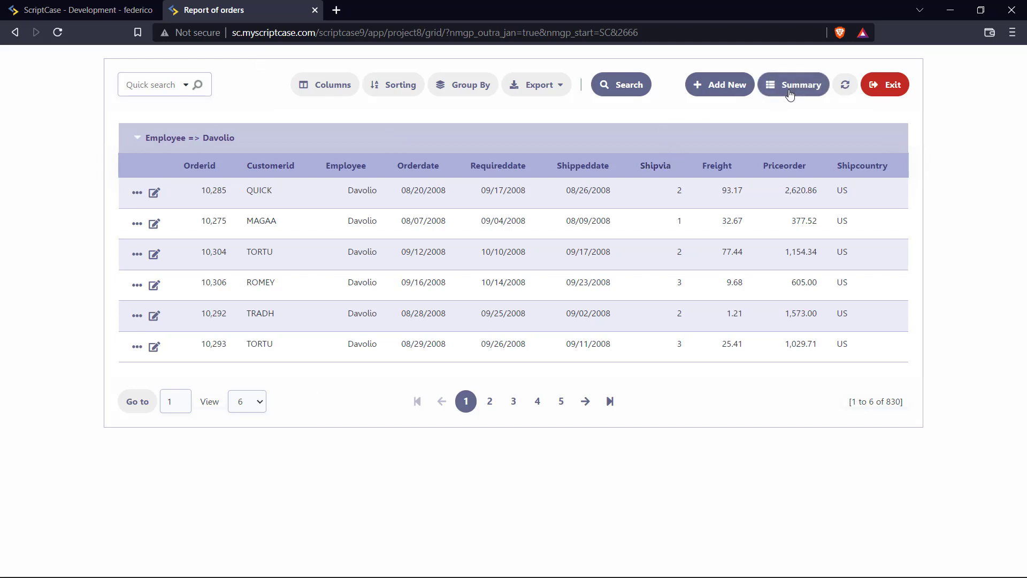
click(793, 84)
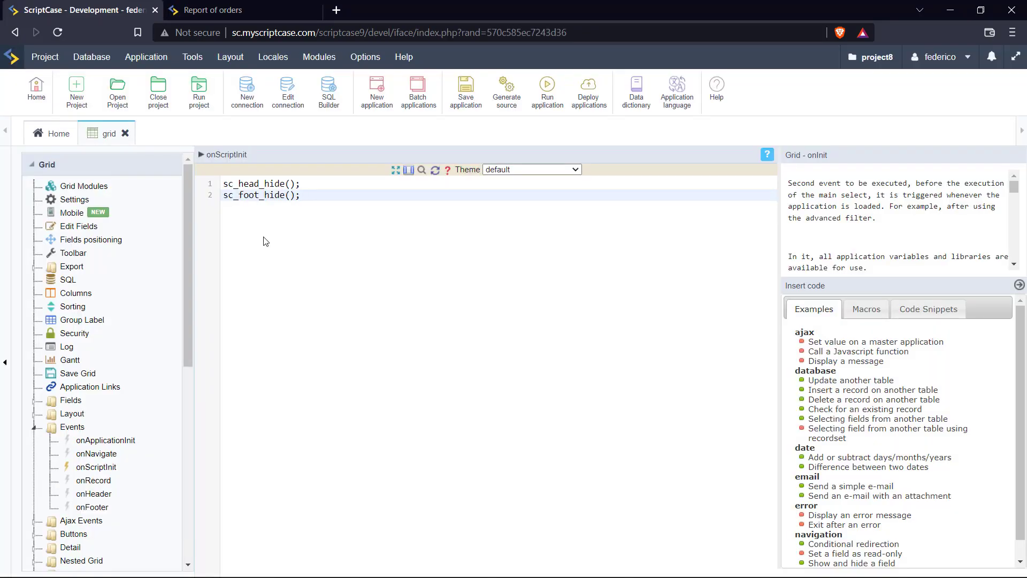
mouse_move(269, 236)
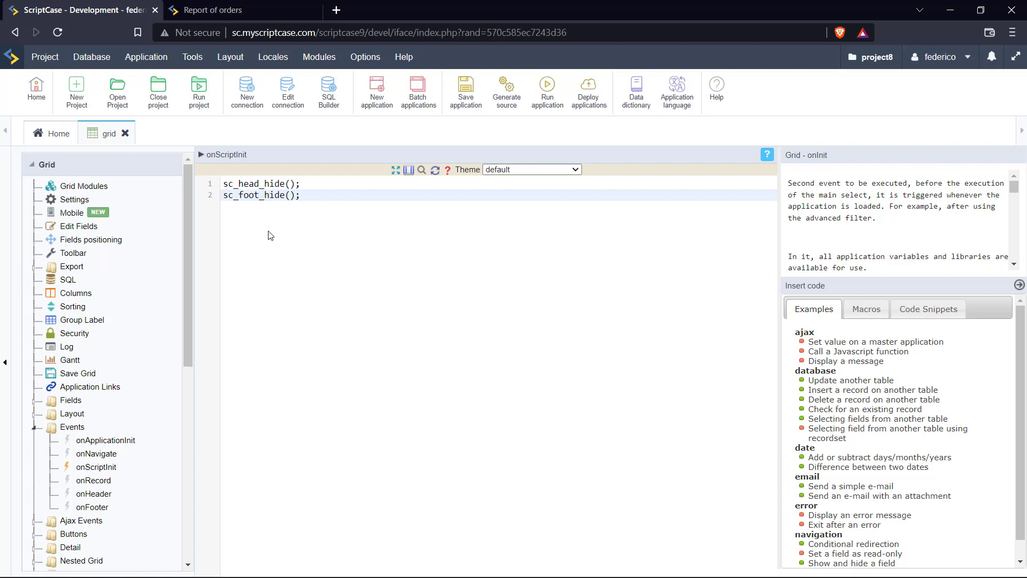
Pass 'grid' as the argument inside the sc_head_hide() call's parentheses.
click(289, 184)
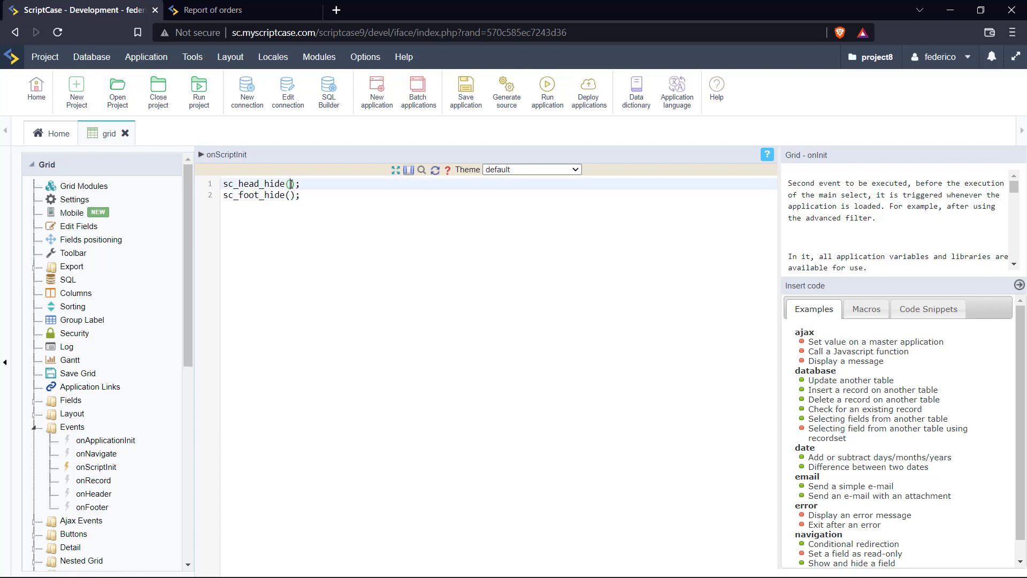
text(')
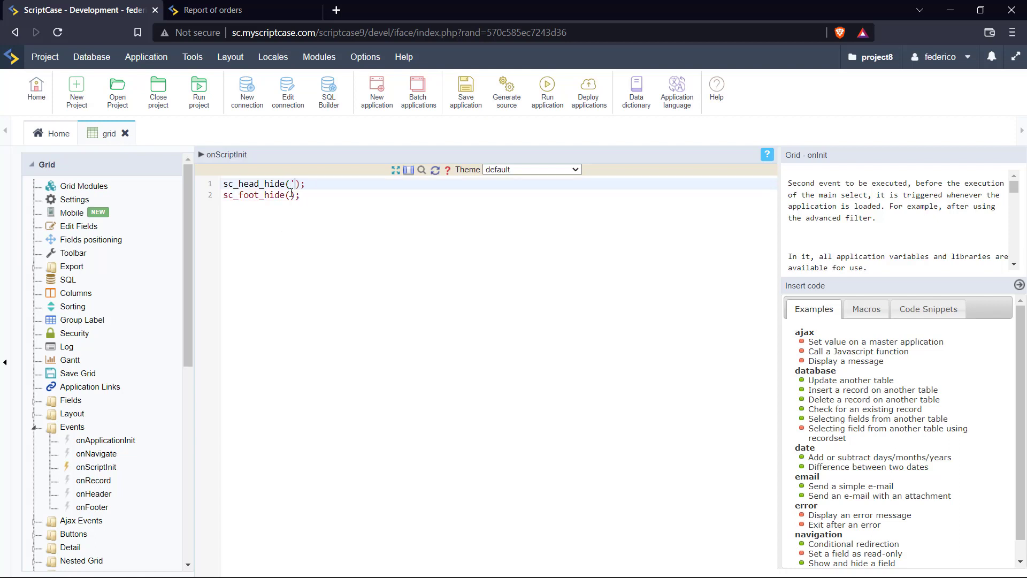
text(grid)
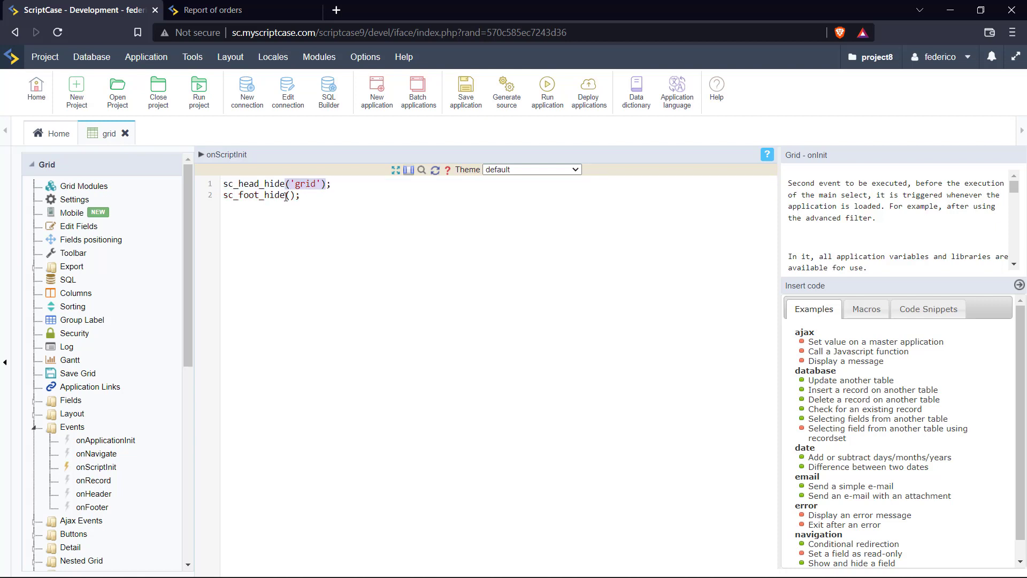
text('grid')
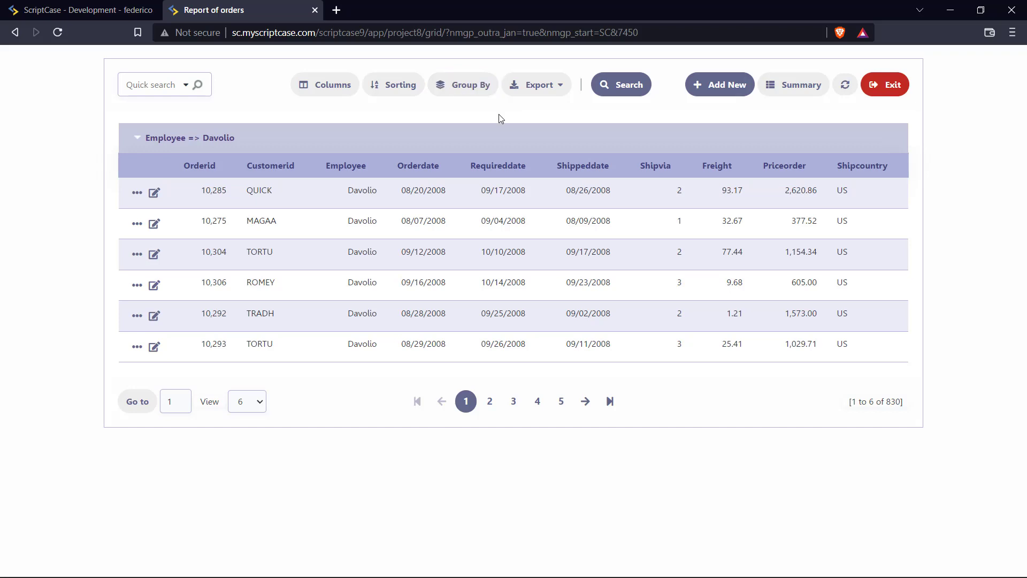
mouse_move(510, 123)
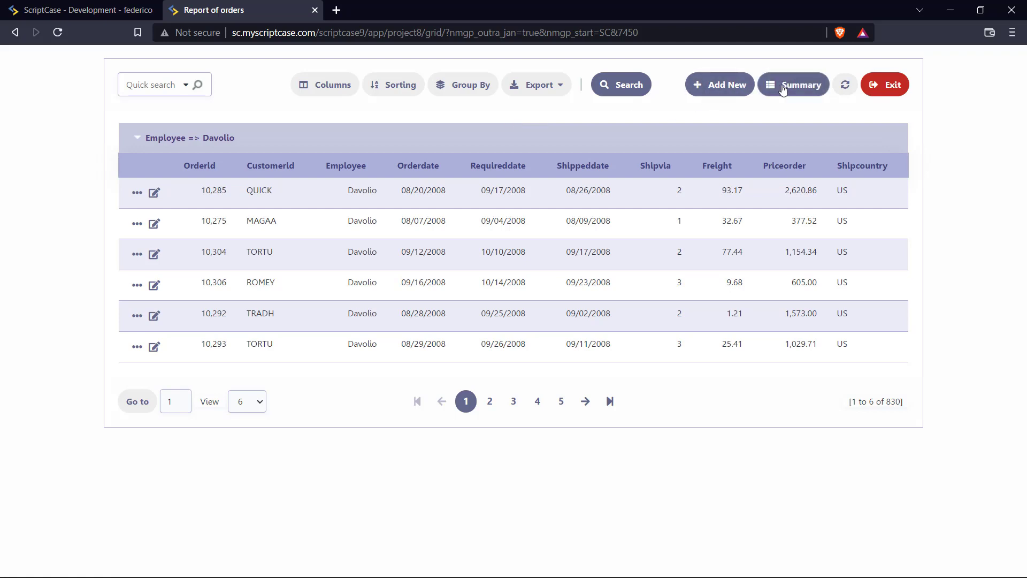
click(793, 84)
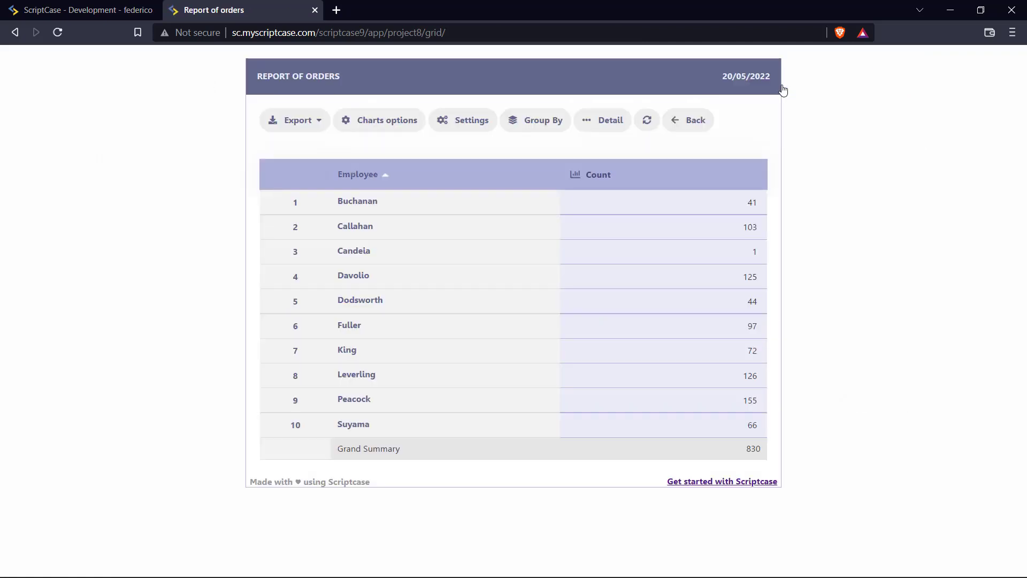
mouse_move(157, 142)
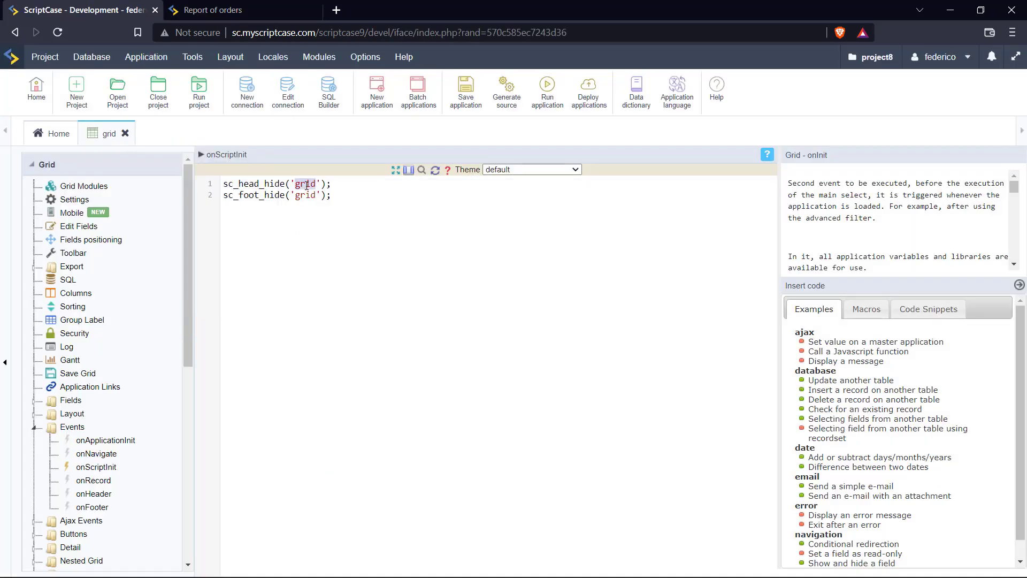
Change the hide arguments to 'sum', rerun the grid, and open the orders report's Summary view.
text(sum)
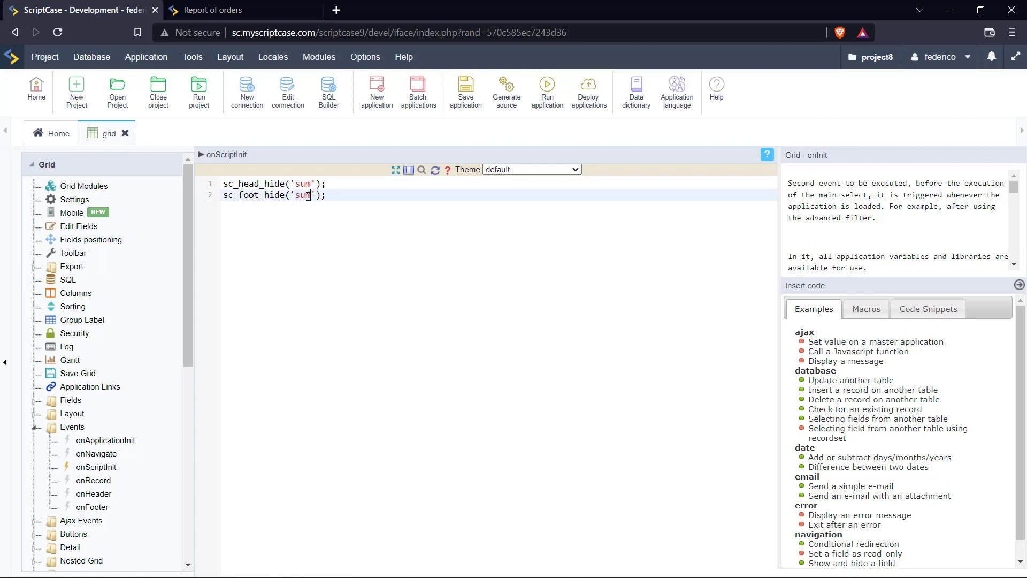
mouse_move(547, 87)
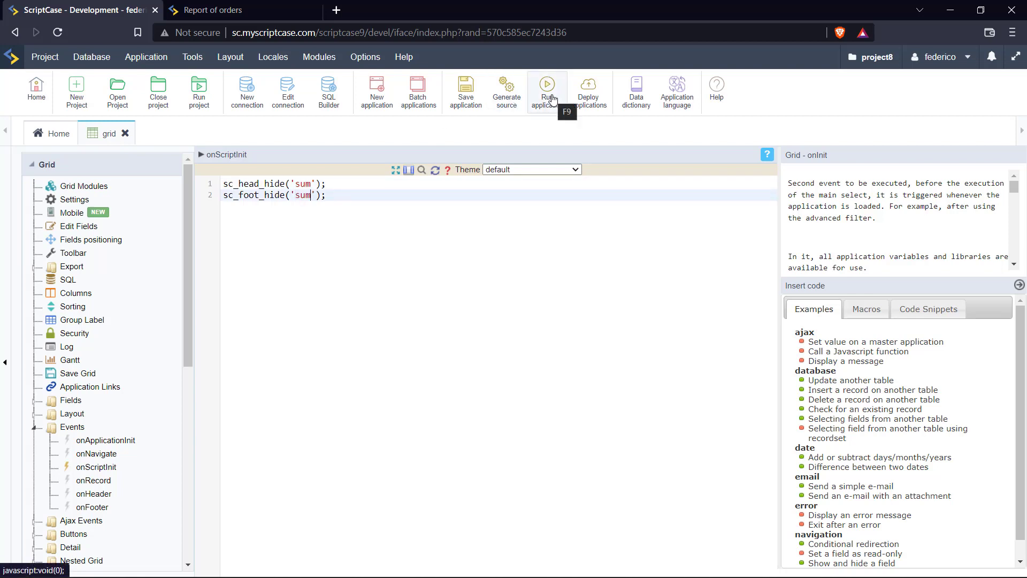
click(547, 88)
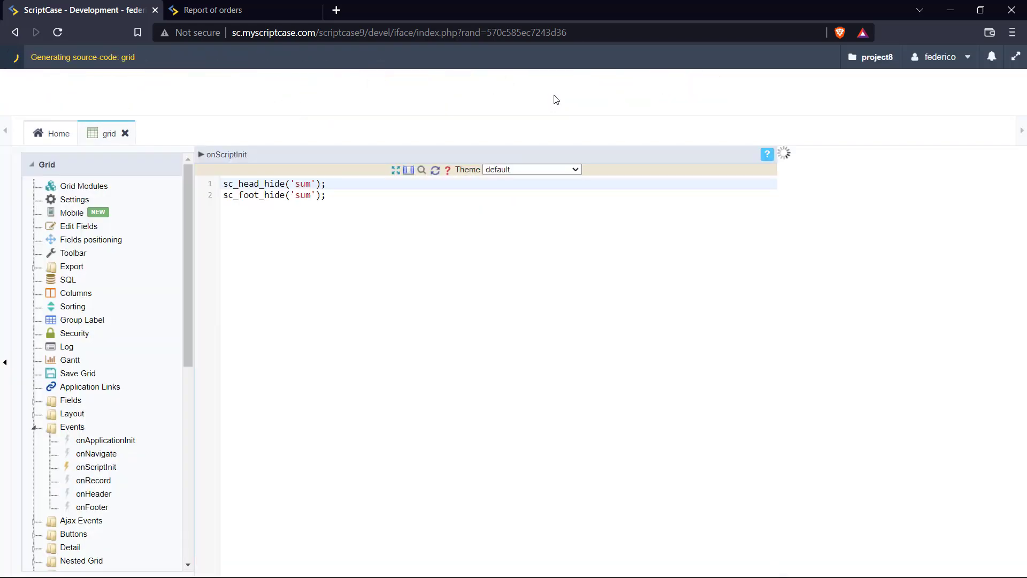
click(211, 10)
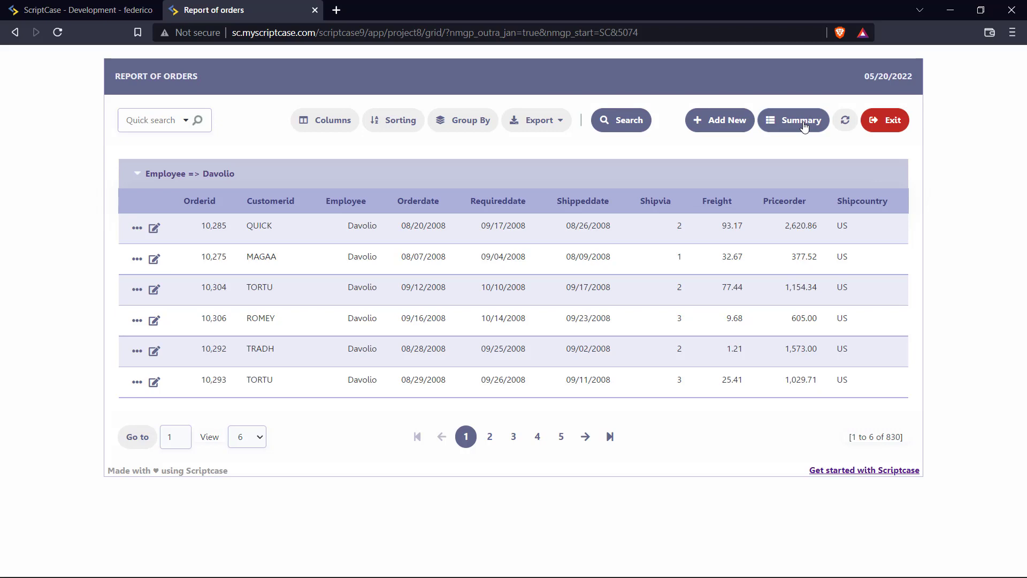
click(793, 120)
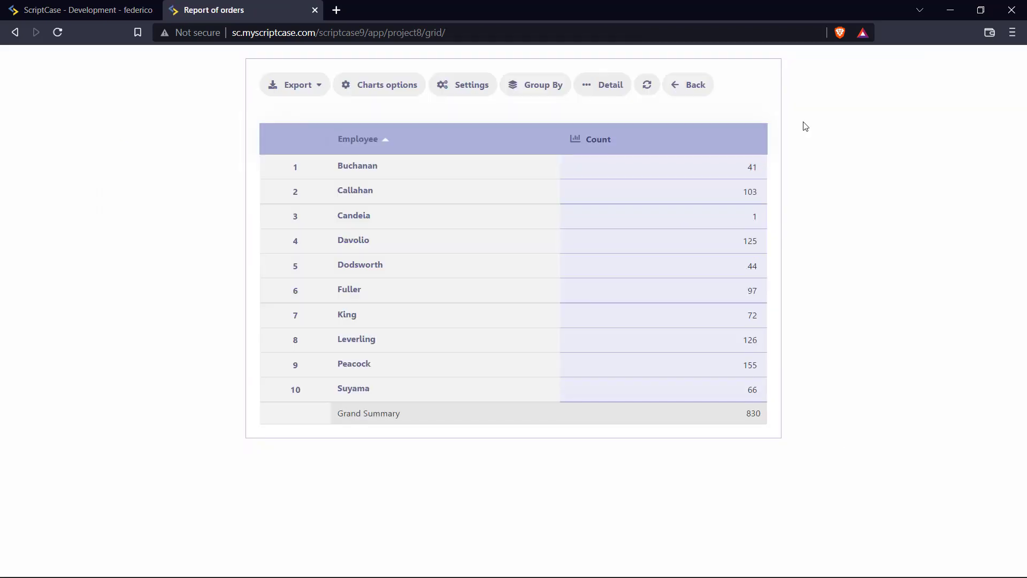